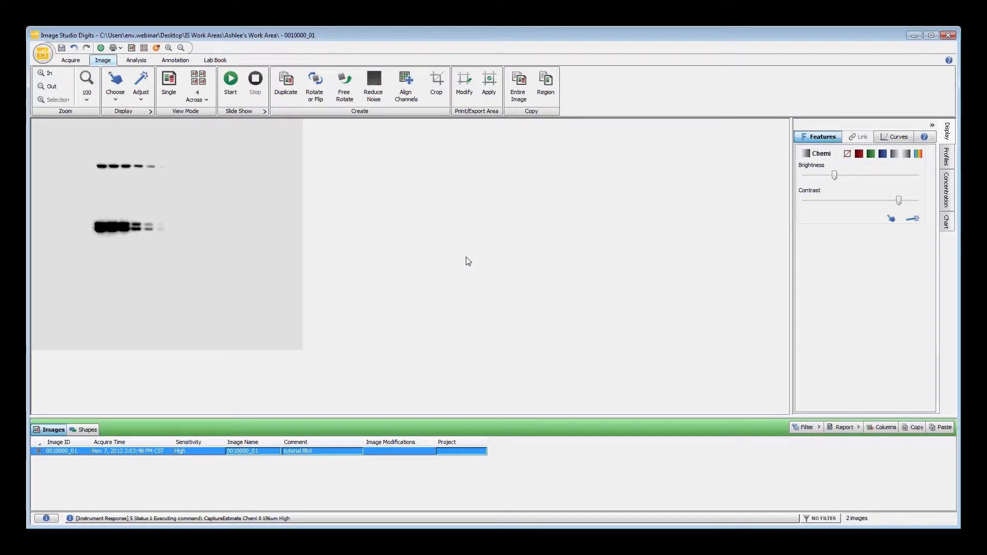
mouse_move(472, 263)
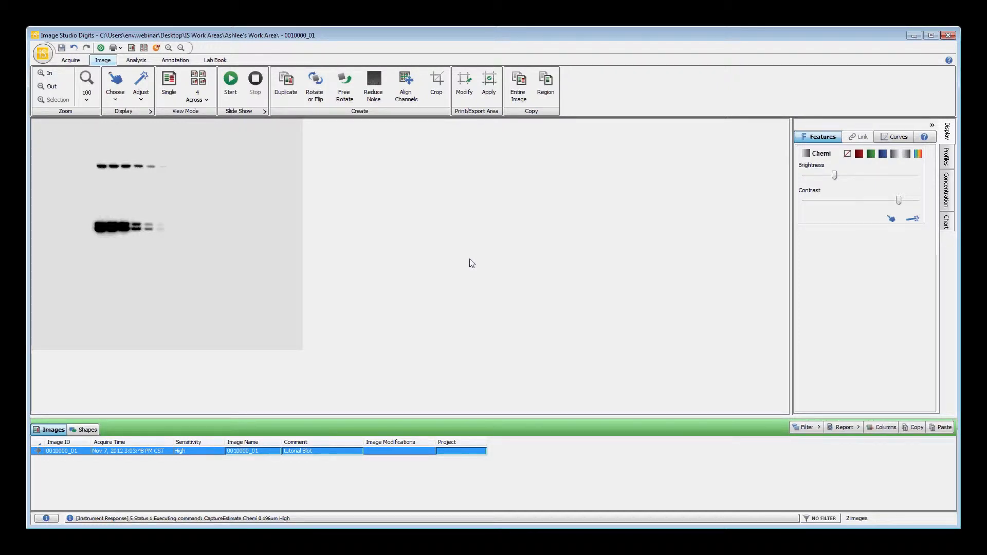
mouse_move(457, 257)
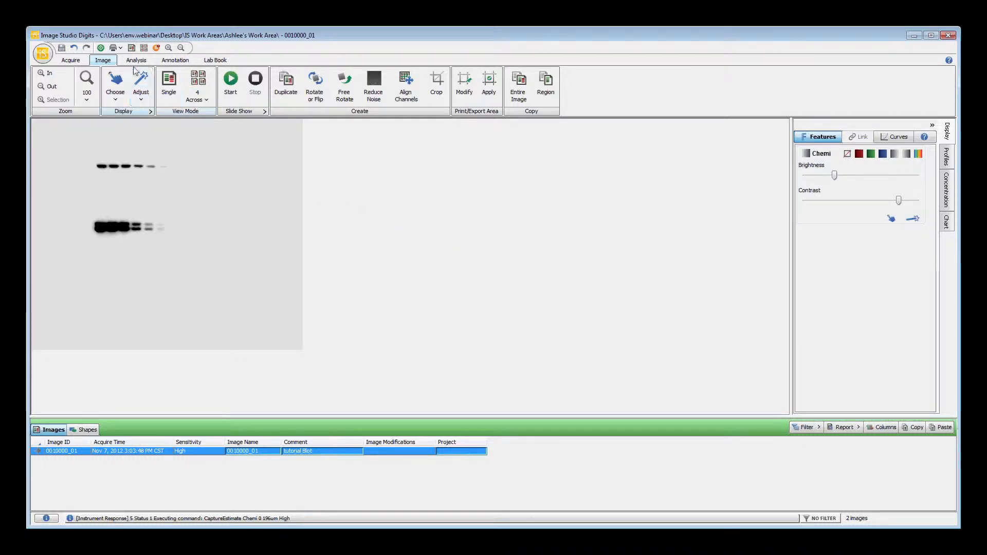
- Switch to the Analysis tools for marking bands on the blot
click(136, 60)
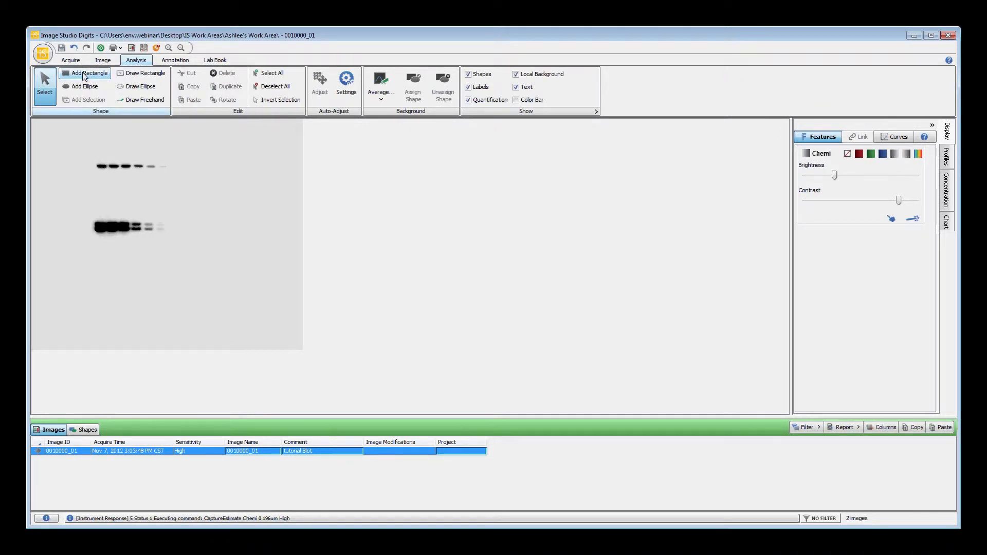
mouse_move(88, 74)
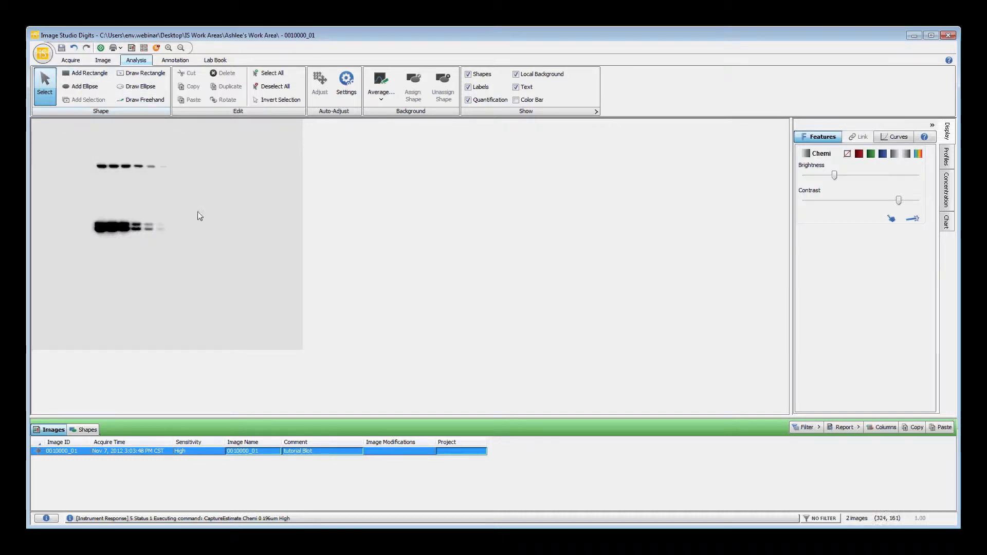
mouse_move(204, 214)
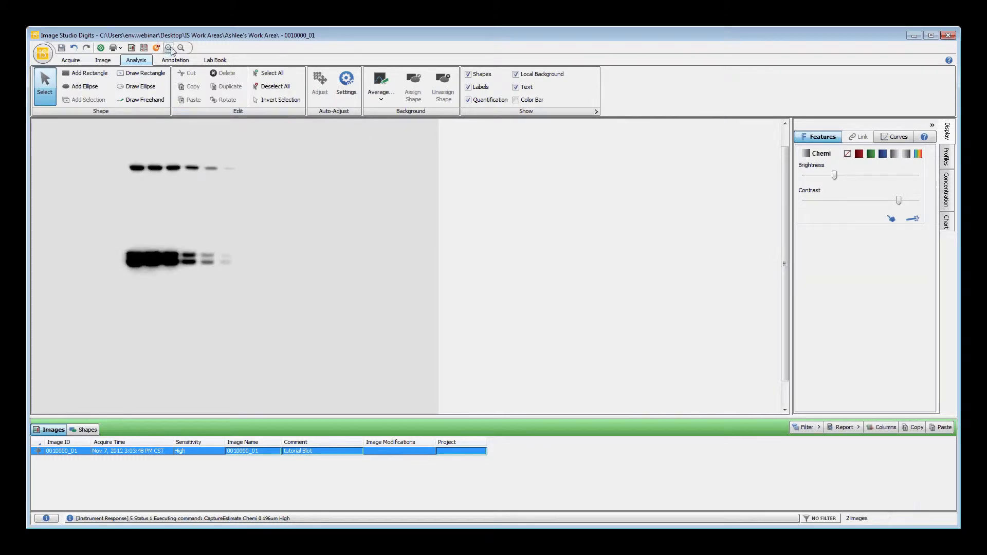
- Zoom in on the blot bands and choose Add Rectangle from the Shape group
click(167, 49)
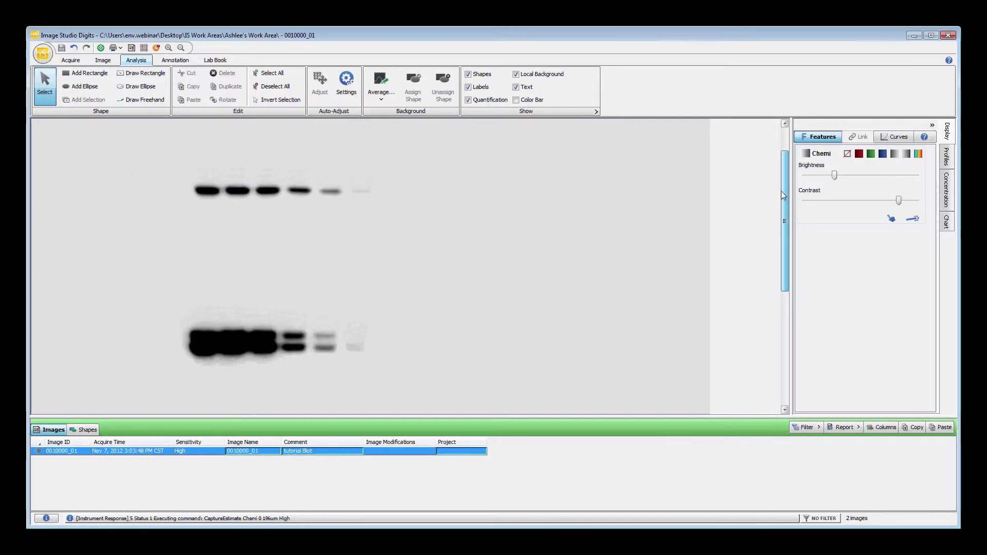
click(85, 72)
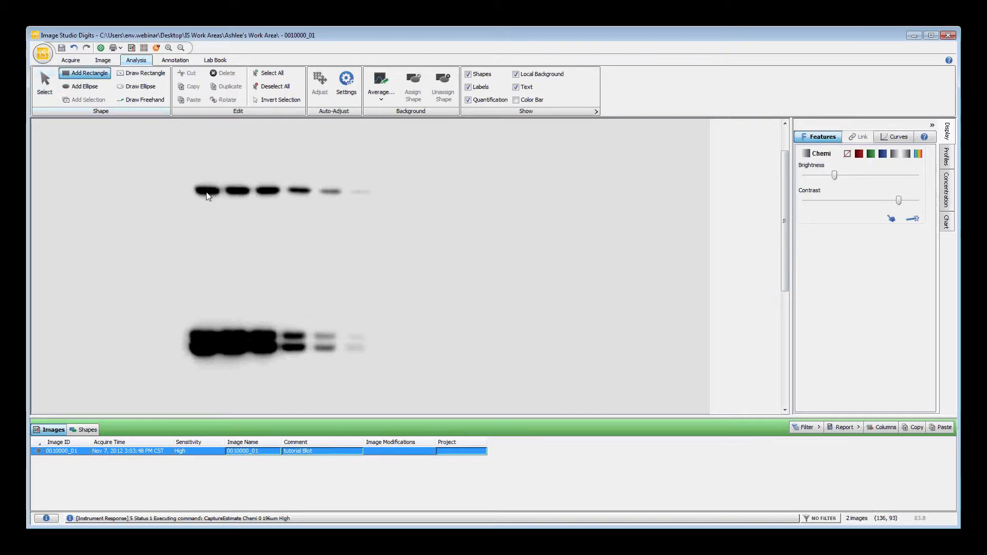
- Draw numbered rectangles around the top-row bands, each showing its signal value
drag(196, 183, 246, 200)
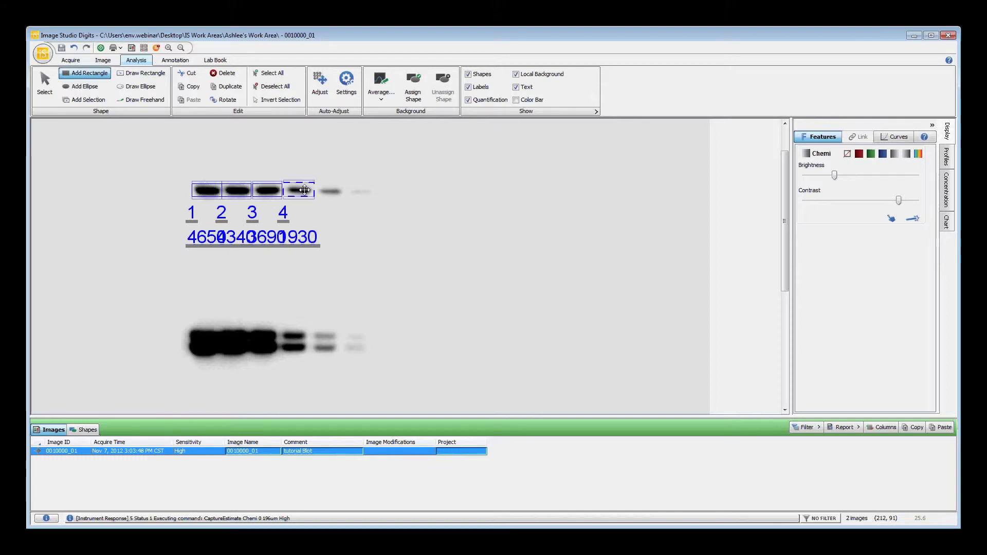
drag(317, 192, 346, 202)
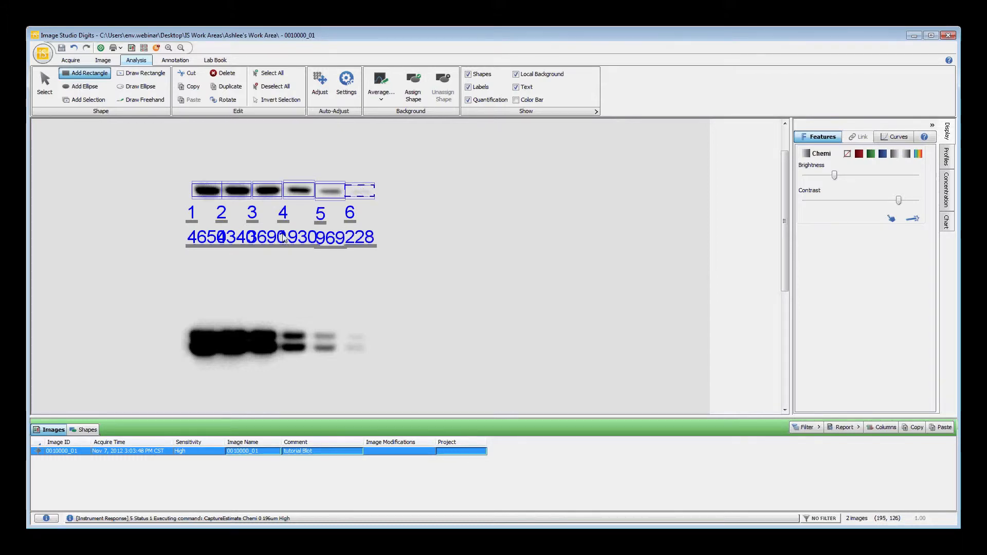
drag(187, 327, 249, 343)
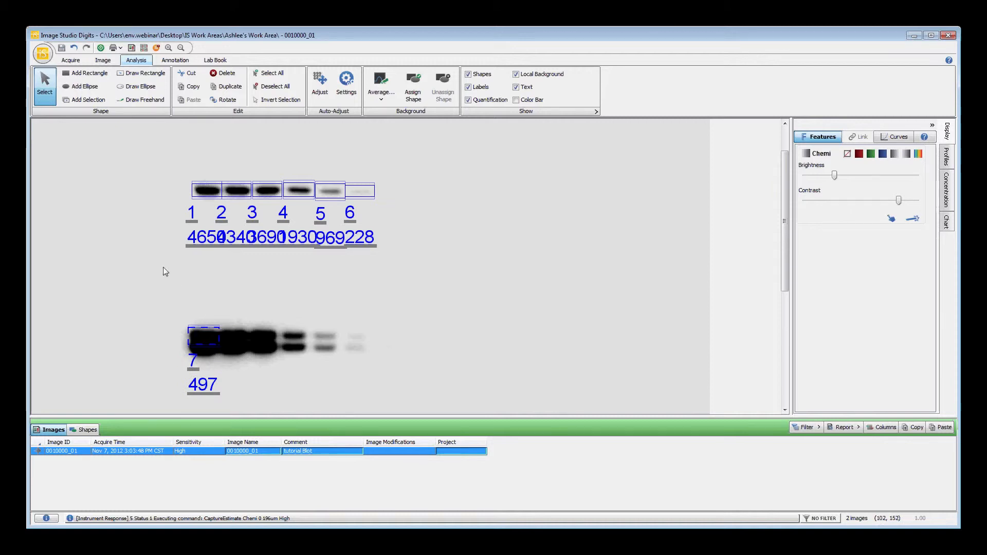
mouse_move(159, 232)
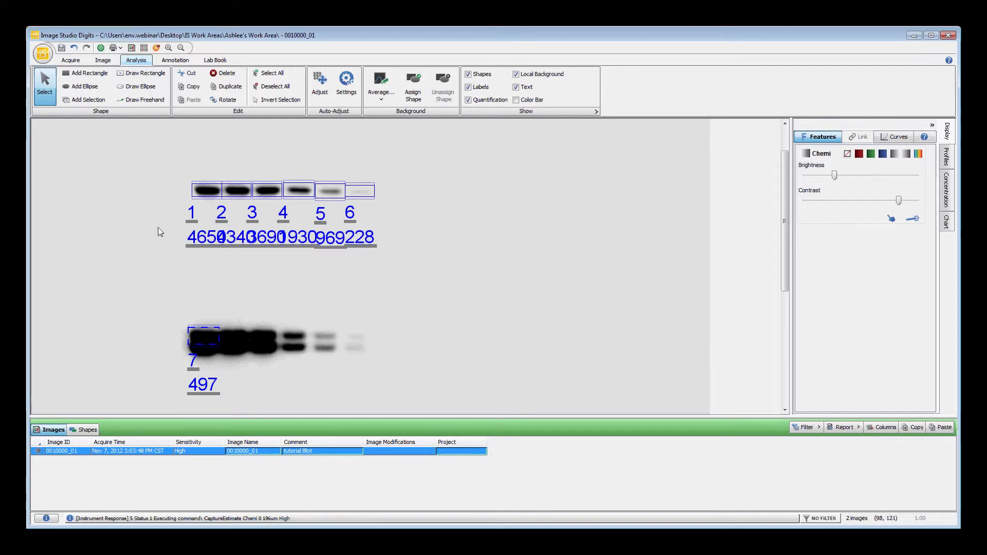
mouse_move(204, 331)
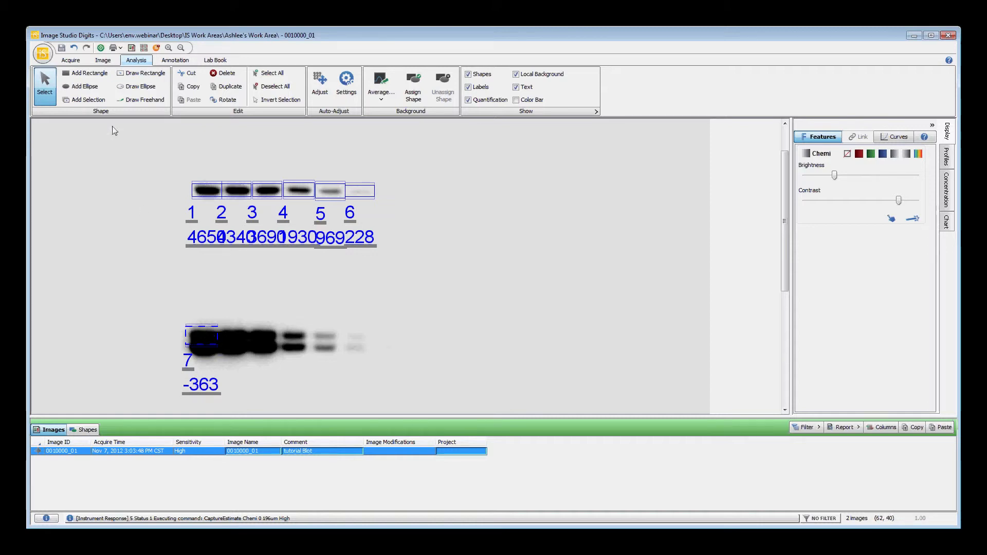
- Start another rectangle shape for the second bottom-row band as shape 8
click(84, 72)
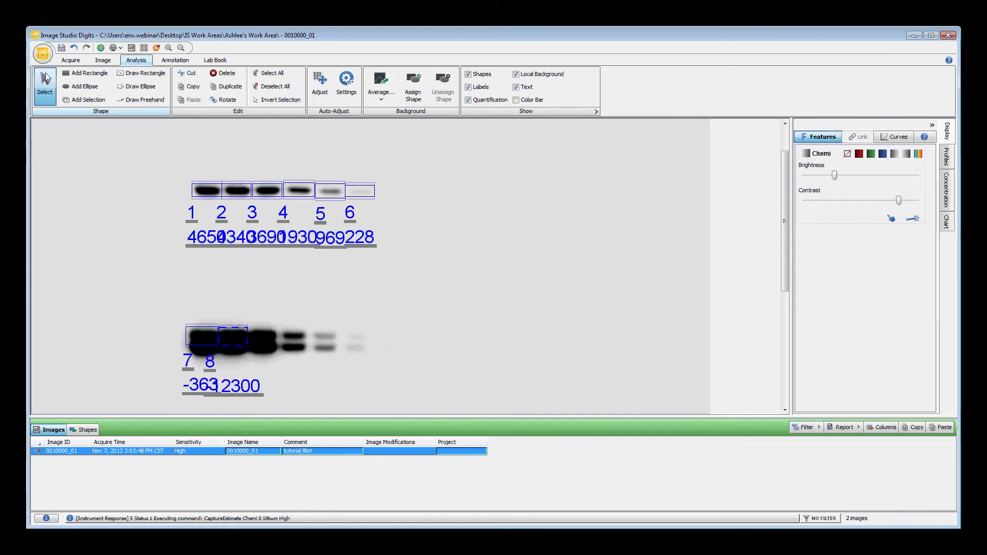
- Draw rectangle 9 over blank background between the rows, reading signal 0.00
click(85, 72)
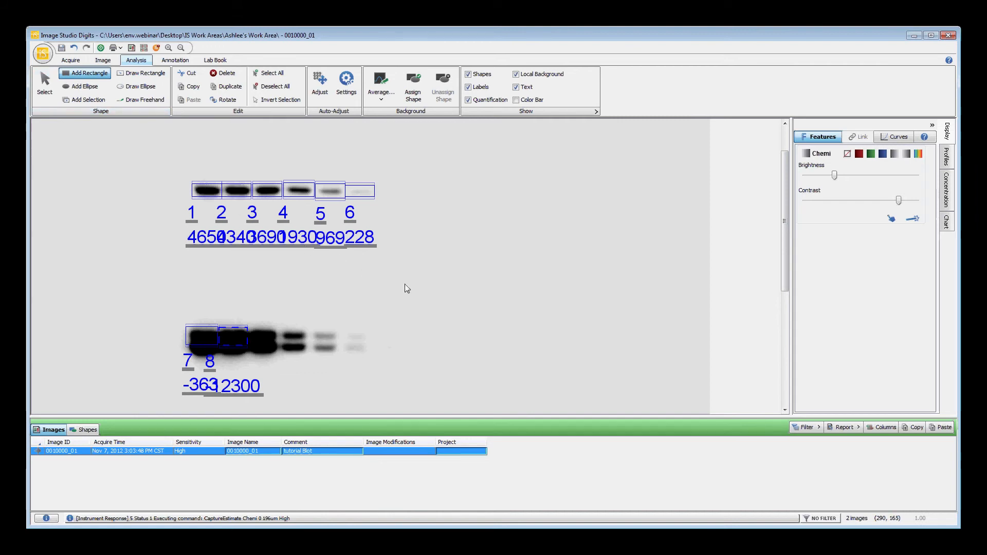
drag(388, 276, 423, 294)
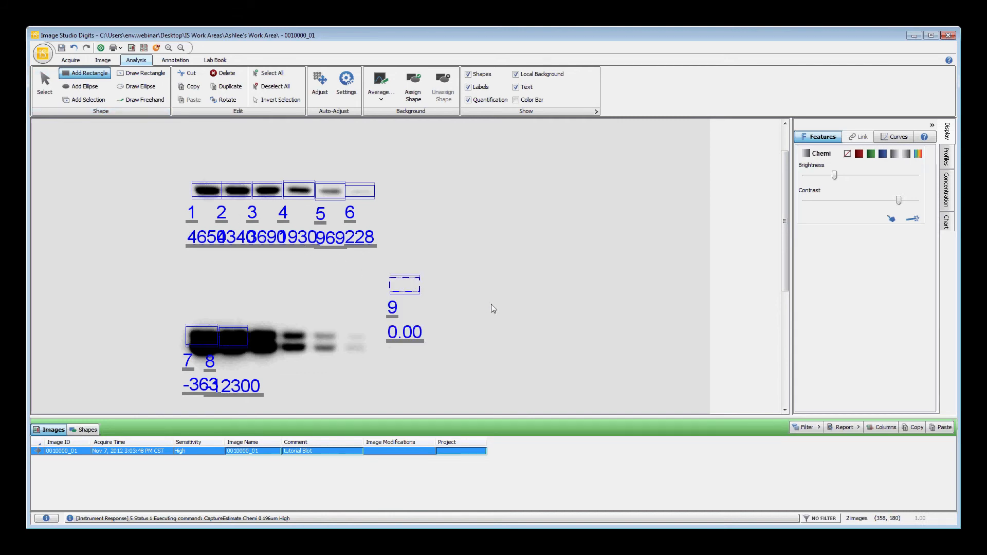